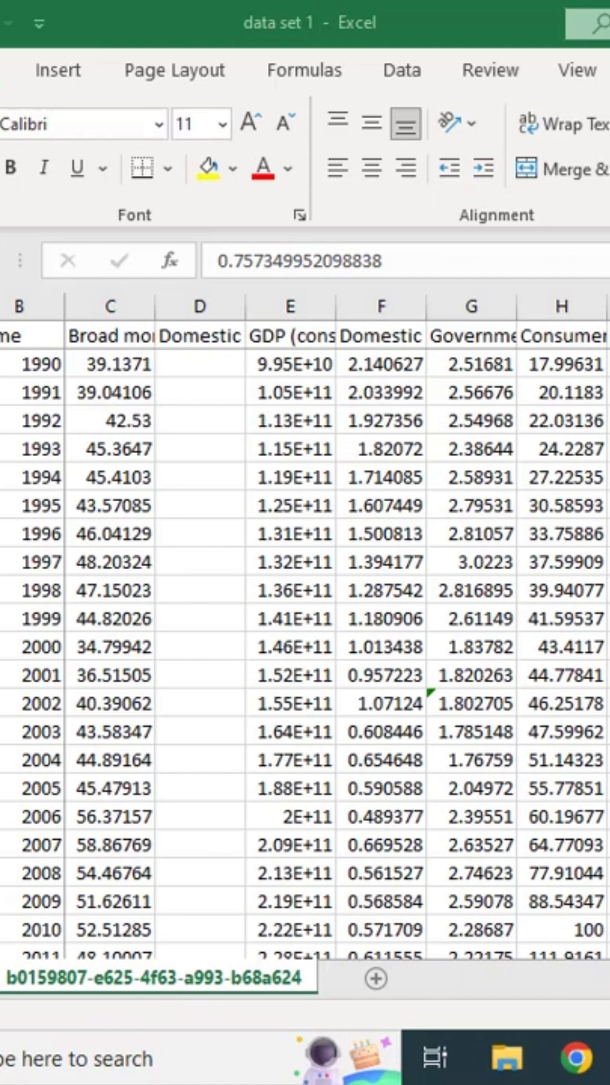
scroll("right", 3)
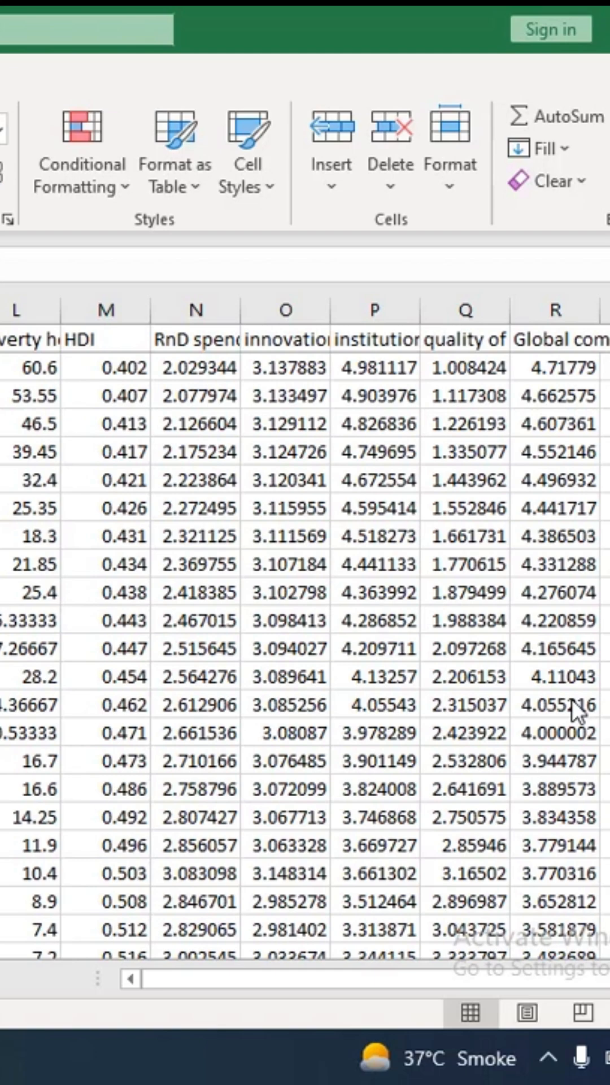
scroll("left", 3)
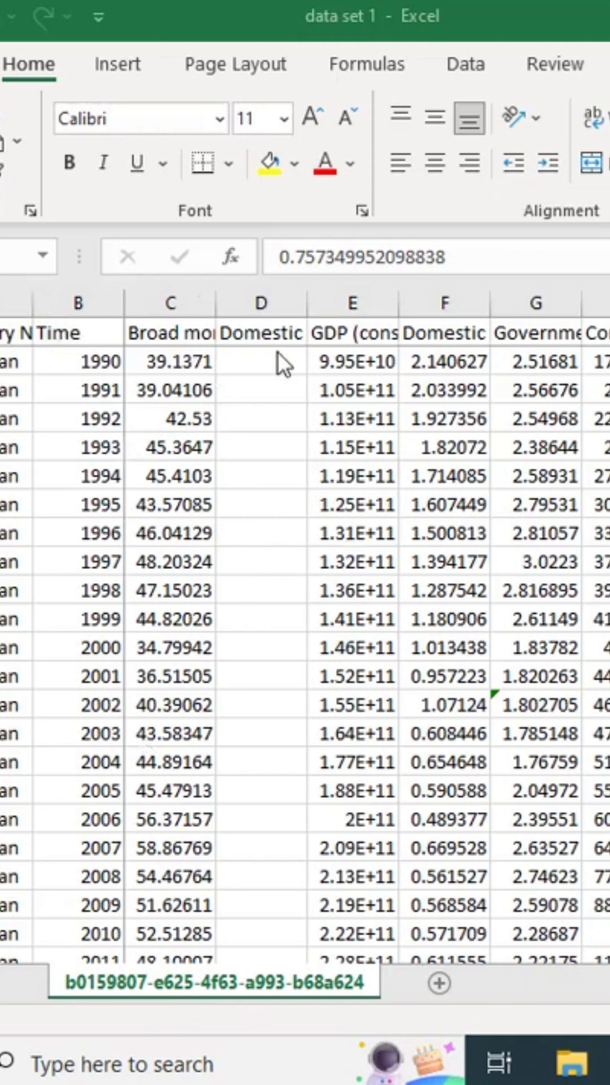
mouse_move(116, 405)
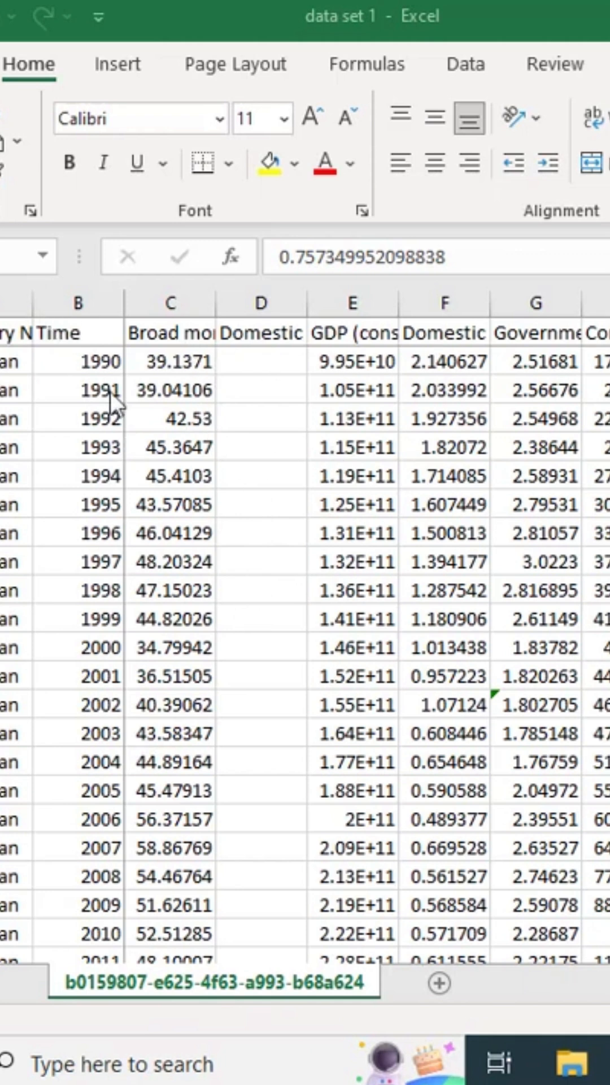
mouse_move(124, 785)
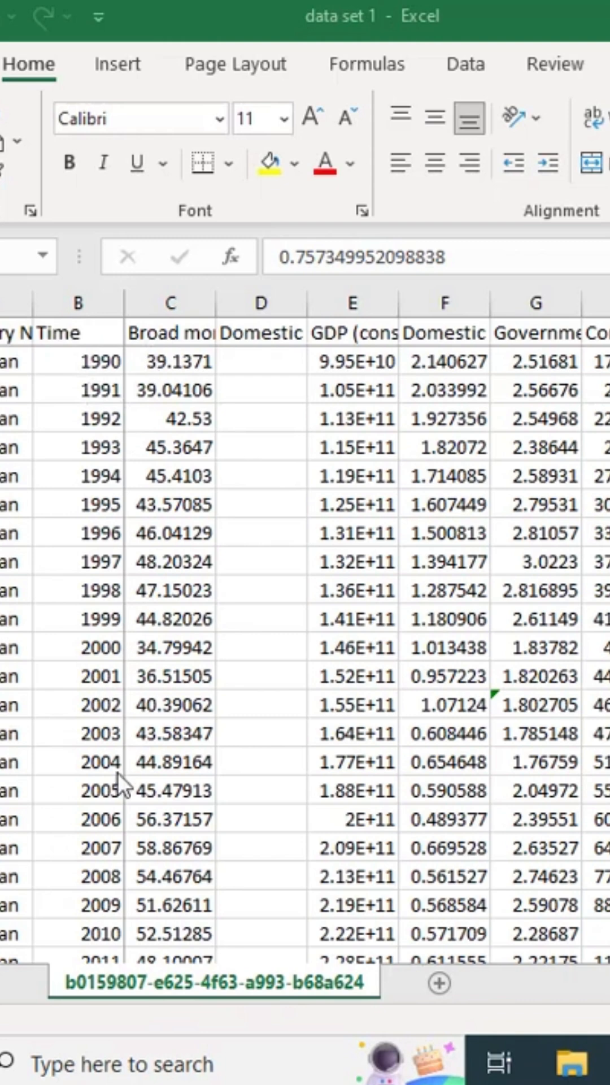
mouse_move(325, 679)
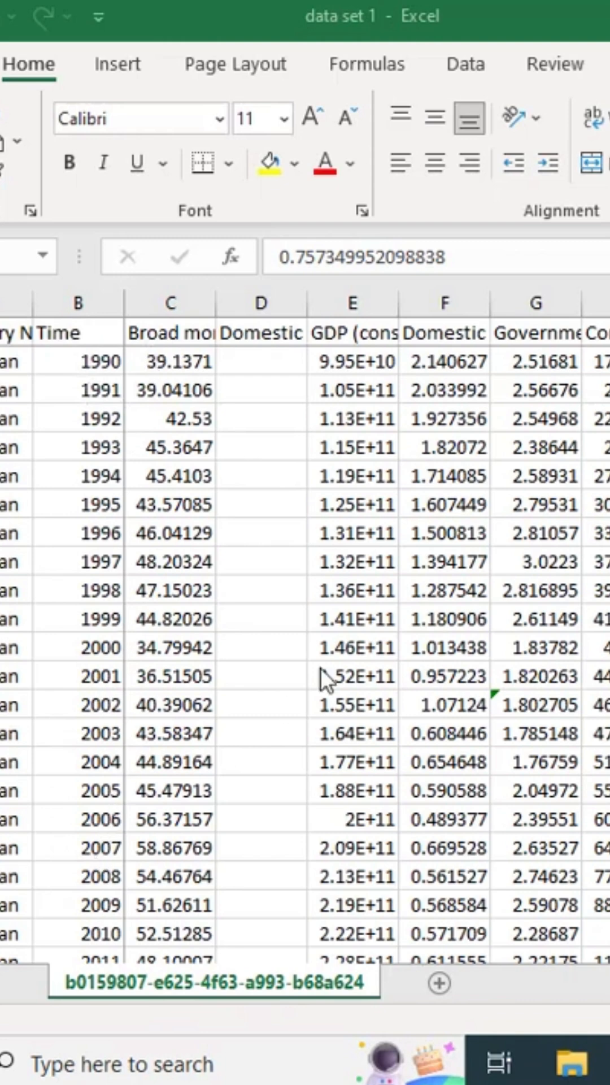
scroll("right", 3)
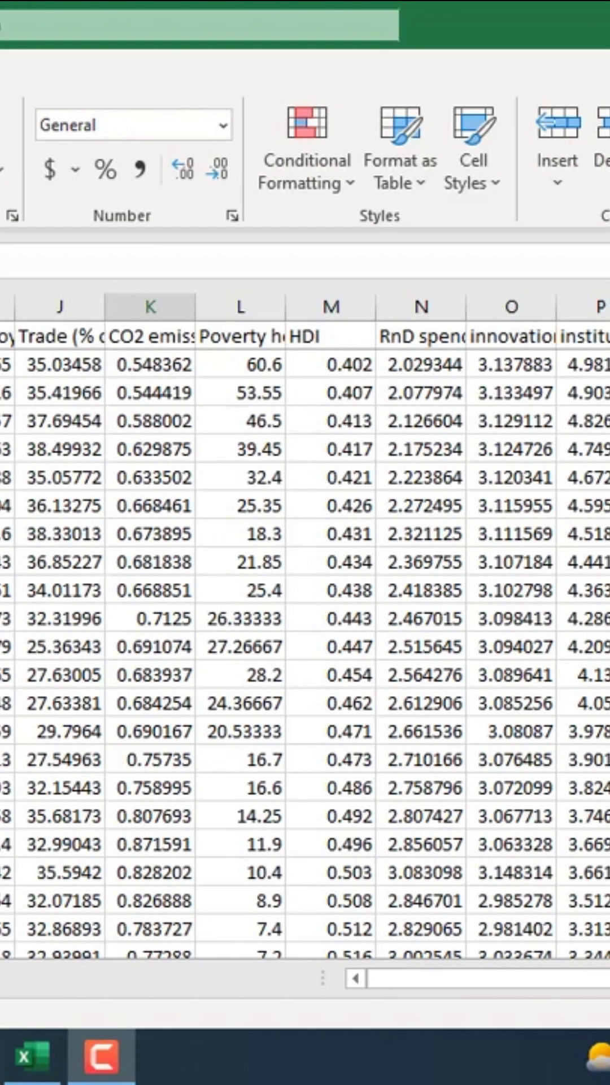